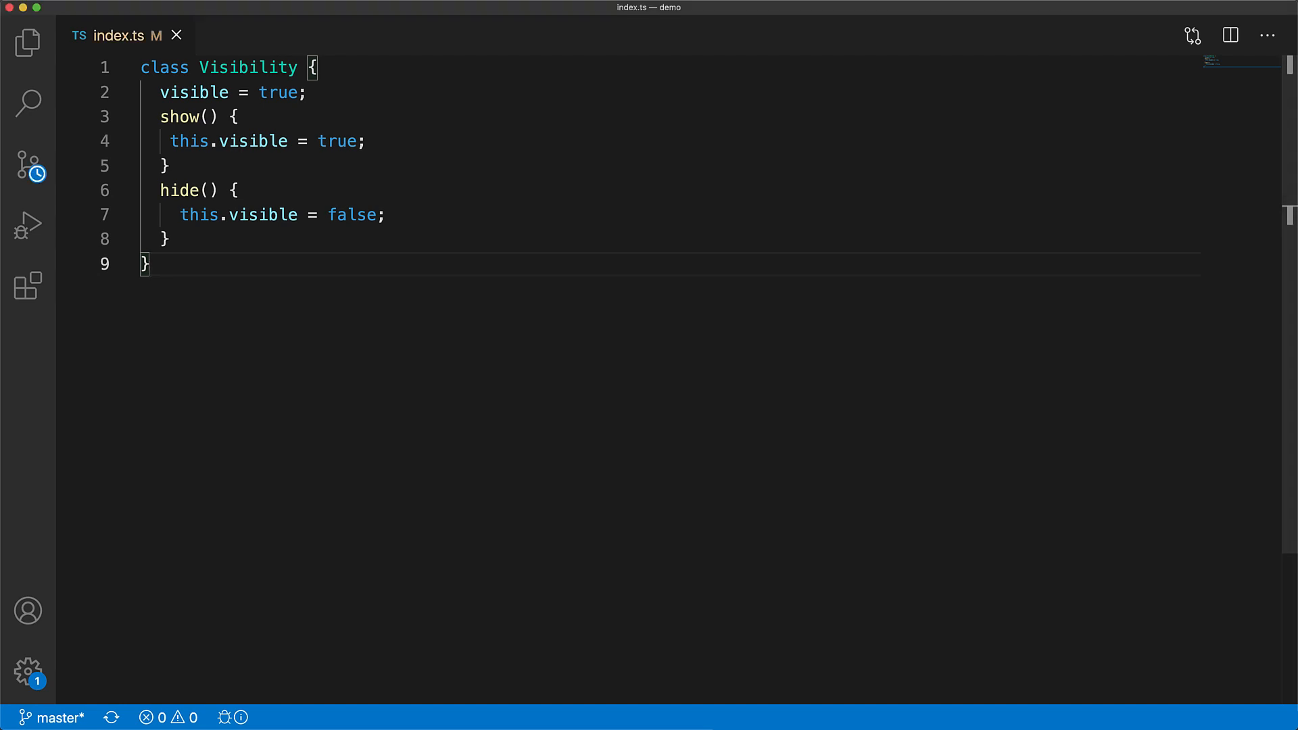
- Add a MockVisibility subclass that logs, plus app and test code calling show and hide
text(class MockVisibility extends Visibility {)
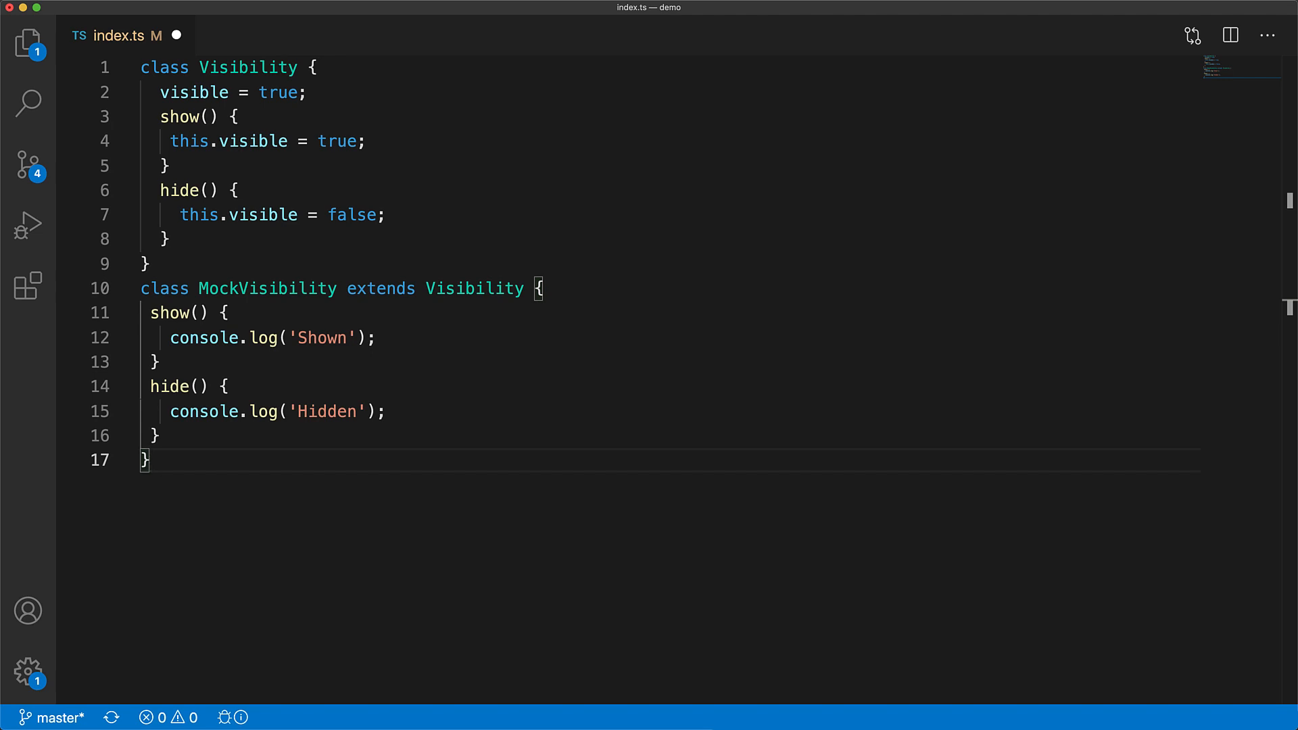
key(Enter)
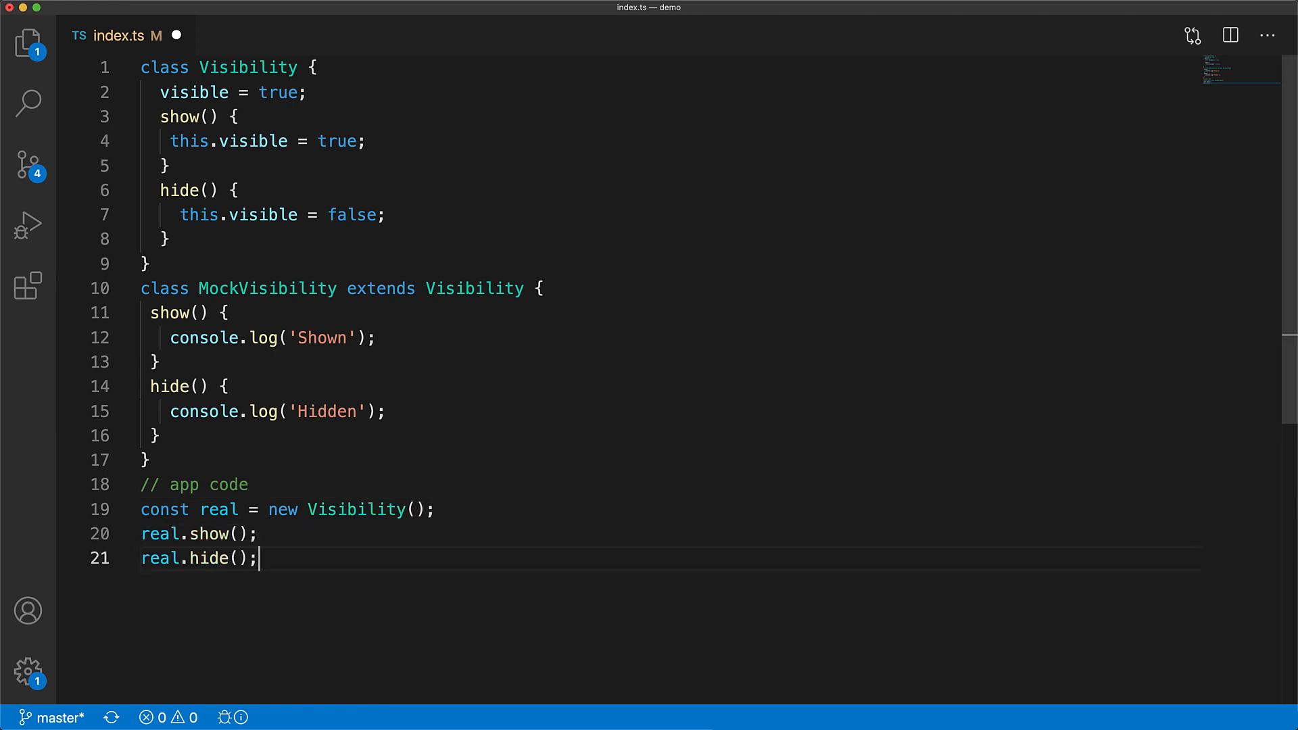
text(// test code)
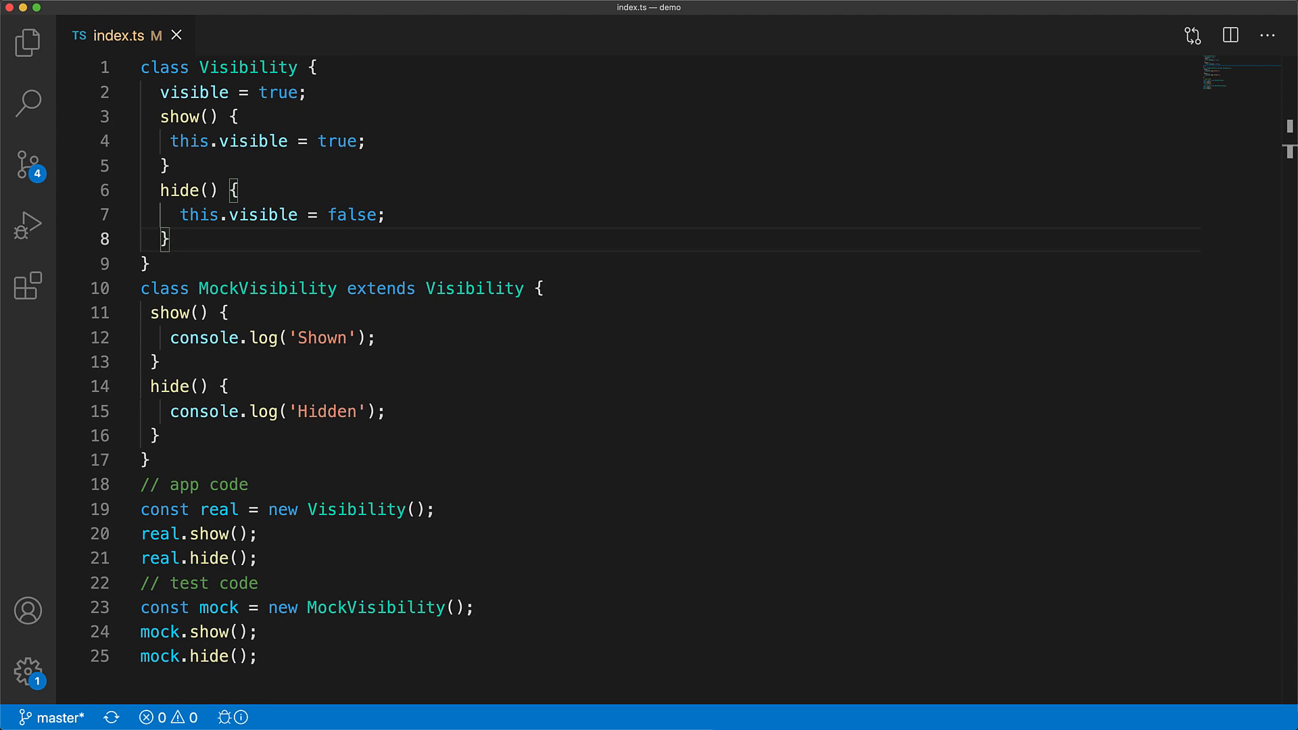
- Replace show/hide with setVisible(visible: boolean), call setVisible(true/false), and mark the mock's show override
drag(159, 117, 170, 240)
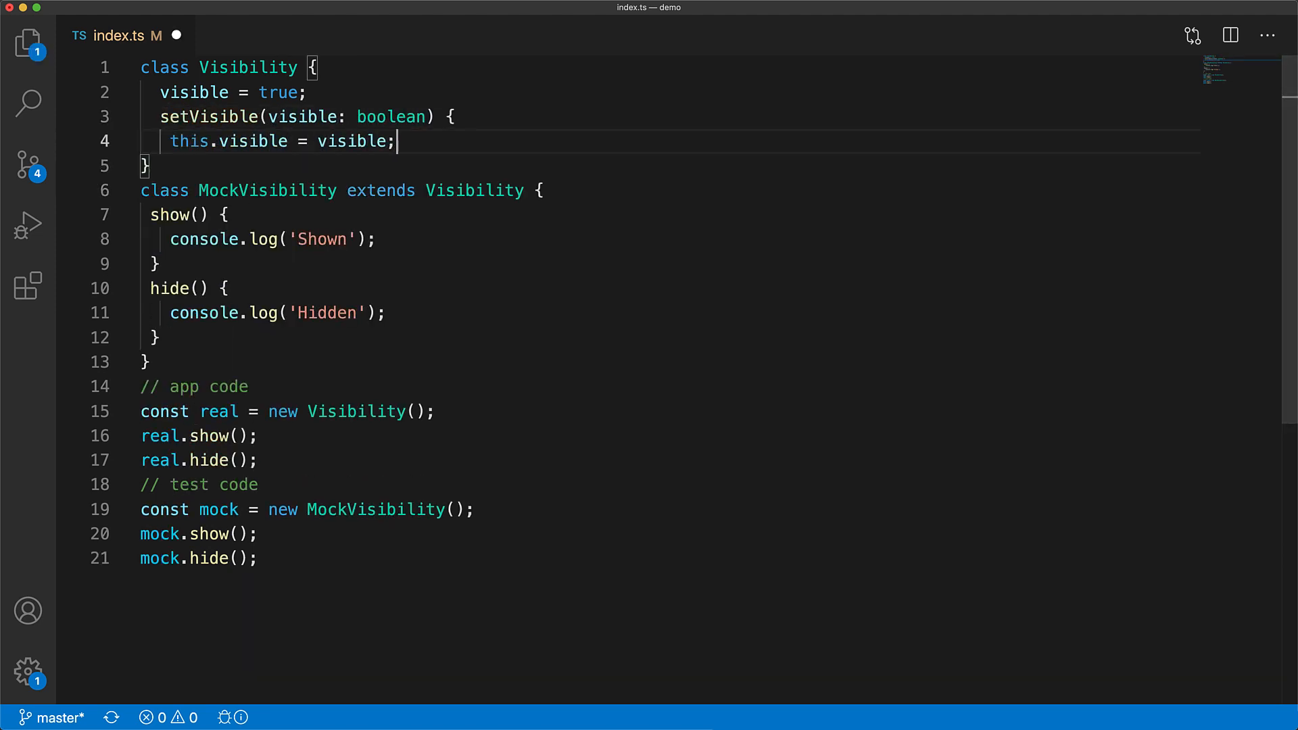
key(Enter)
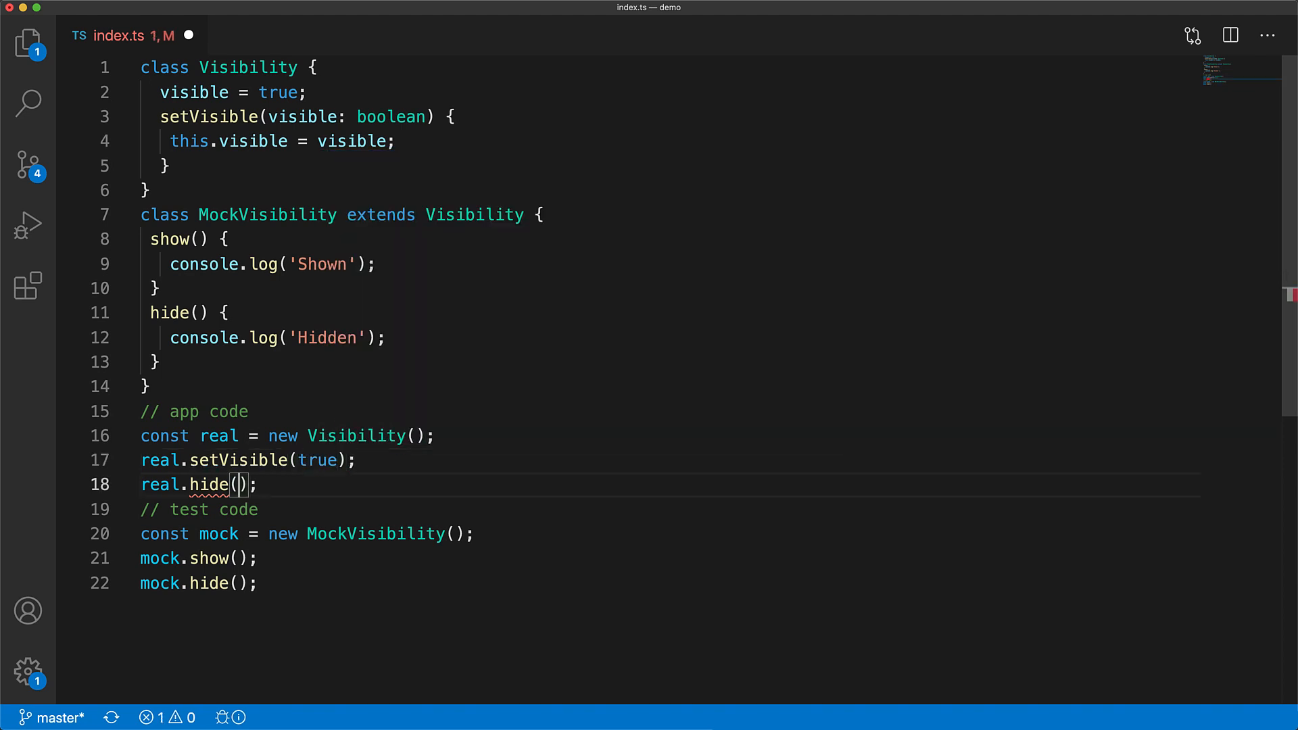
text(setVisible(false)
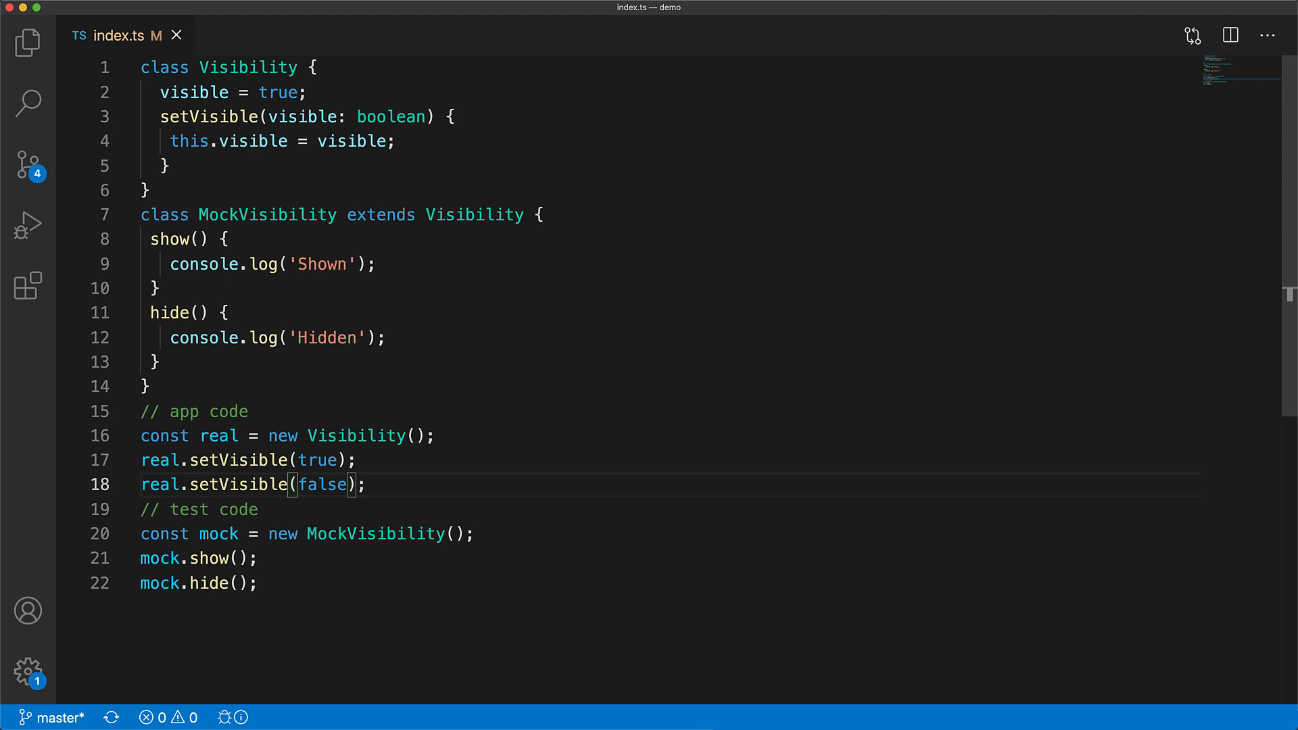
text(override)
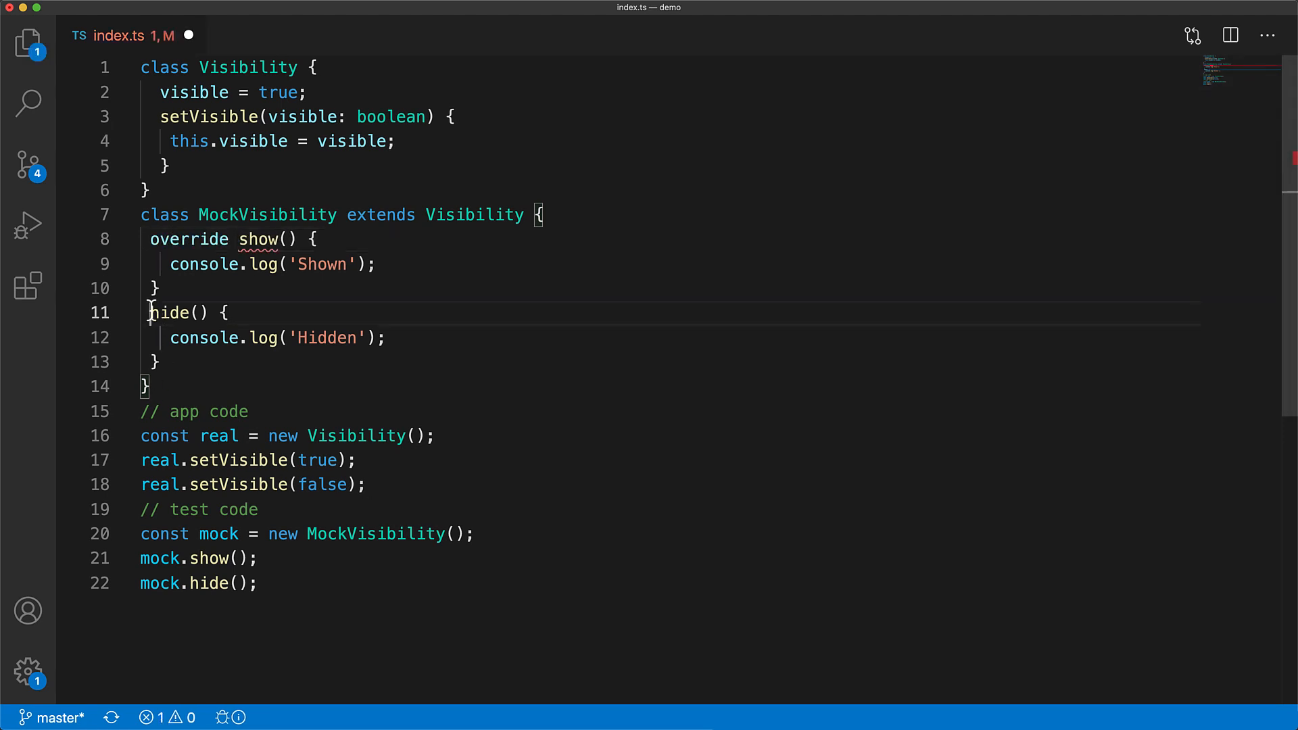
- Make the mock's method override setVisible(visible: boolean), logging Shown or Hidden by visible
text(override)
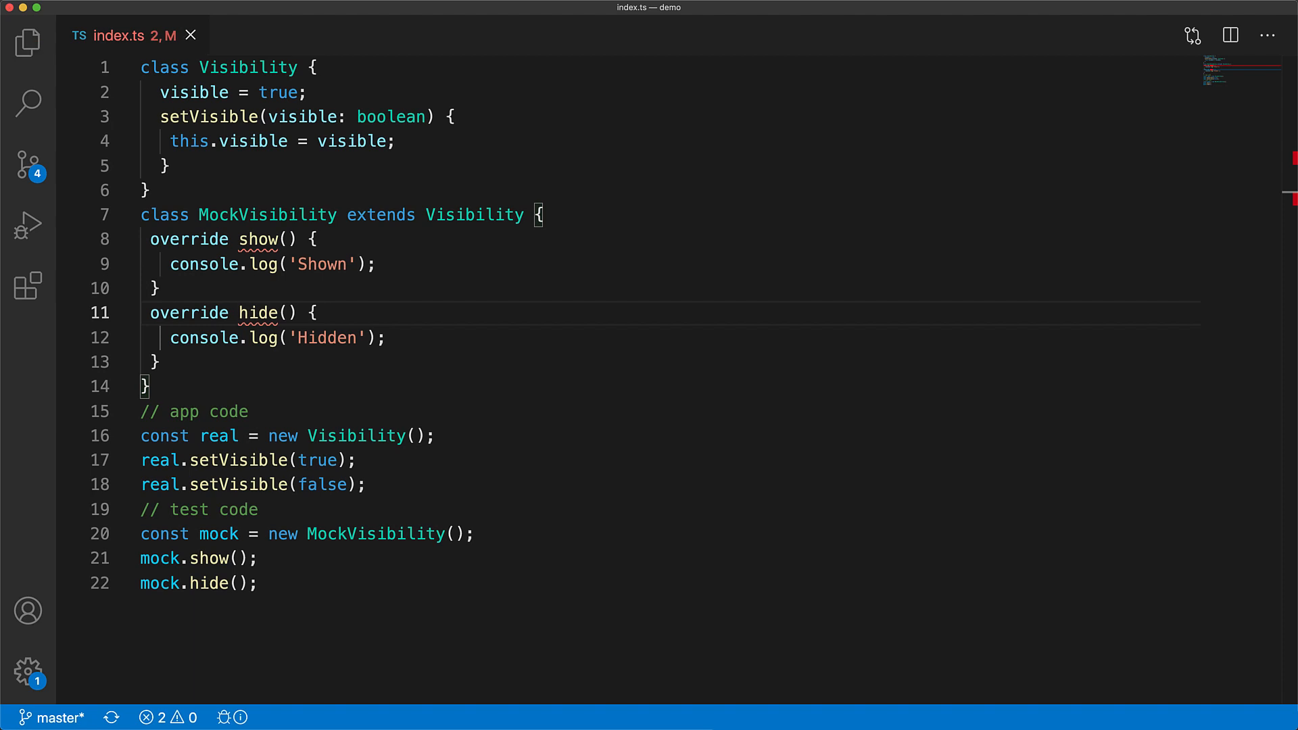
mouse_move(258, 239)
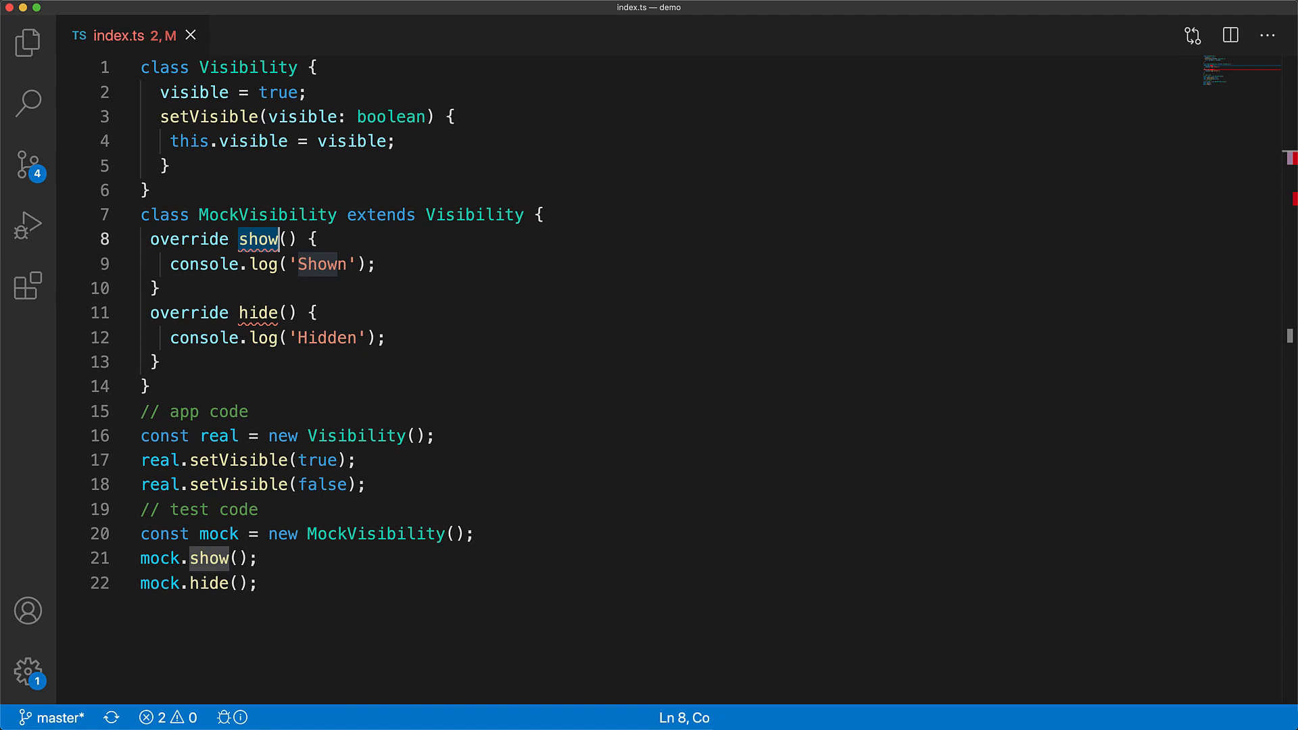
text(setVisible)
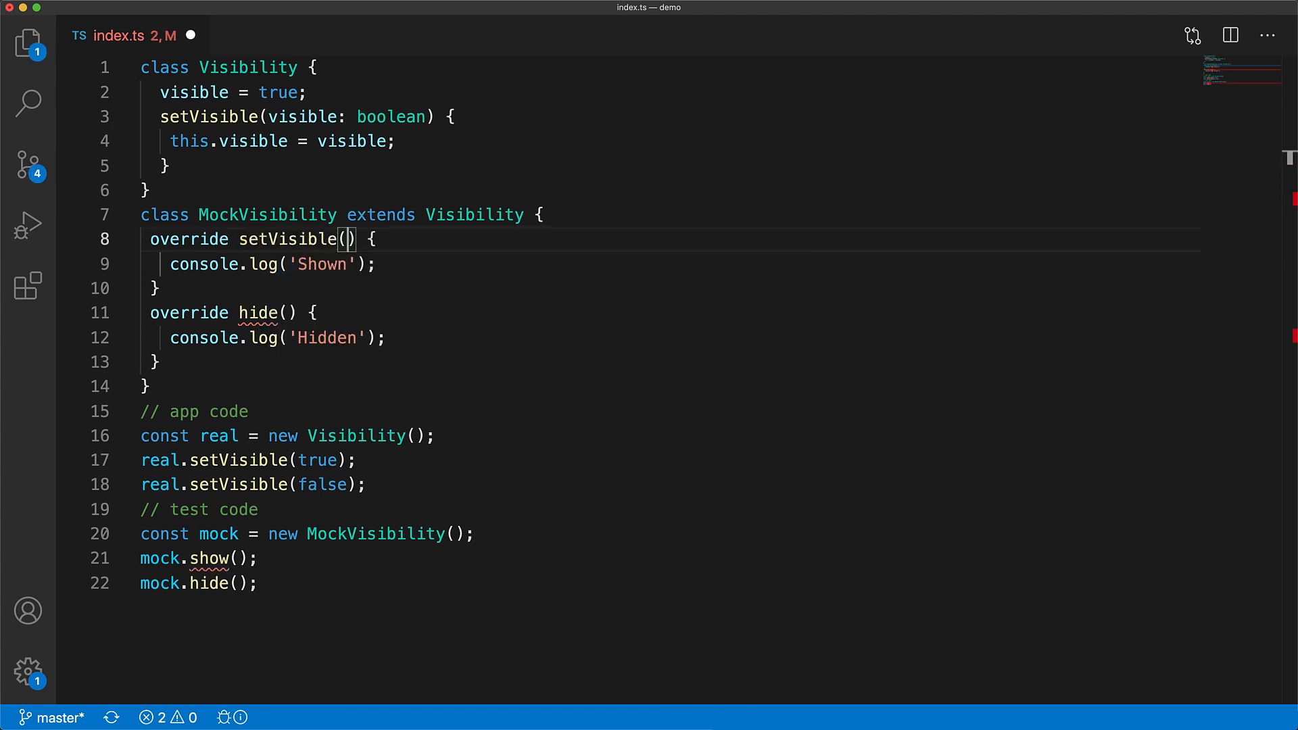
text(visible)
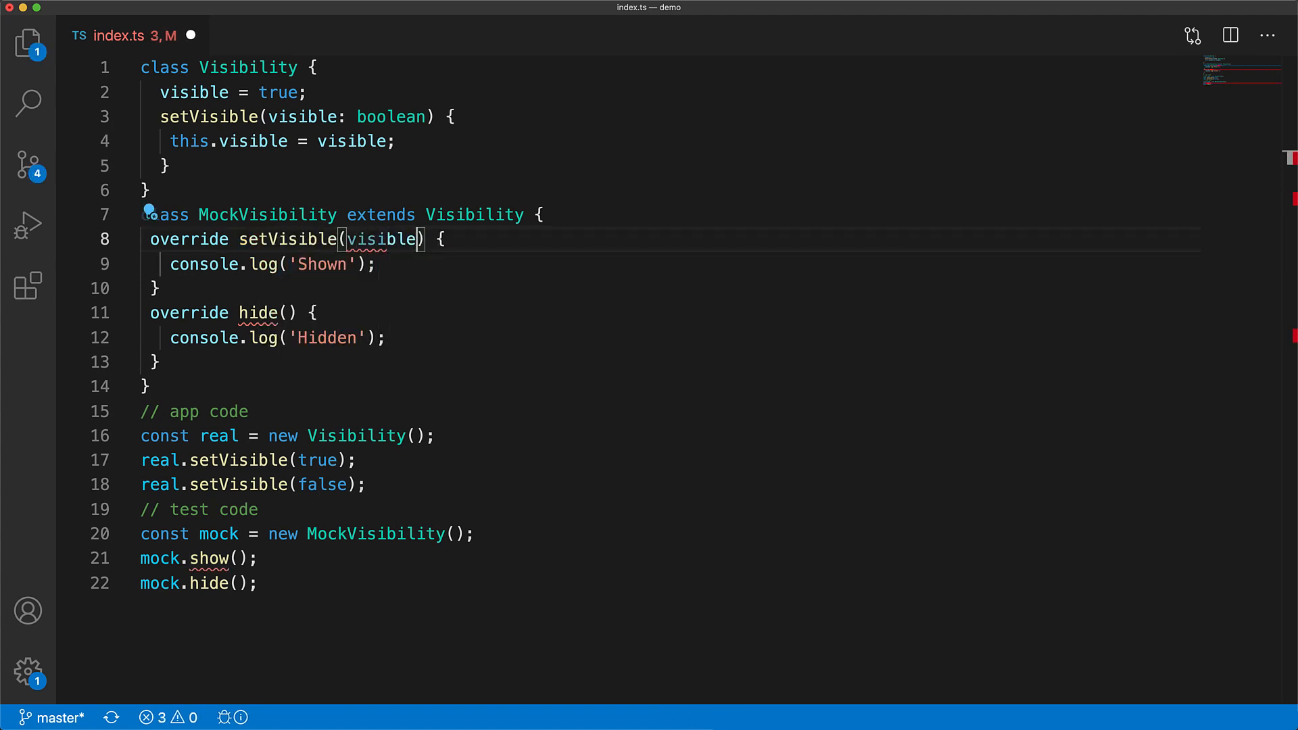
text(: boolean)
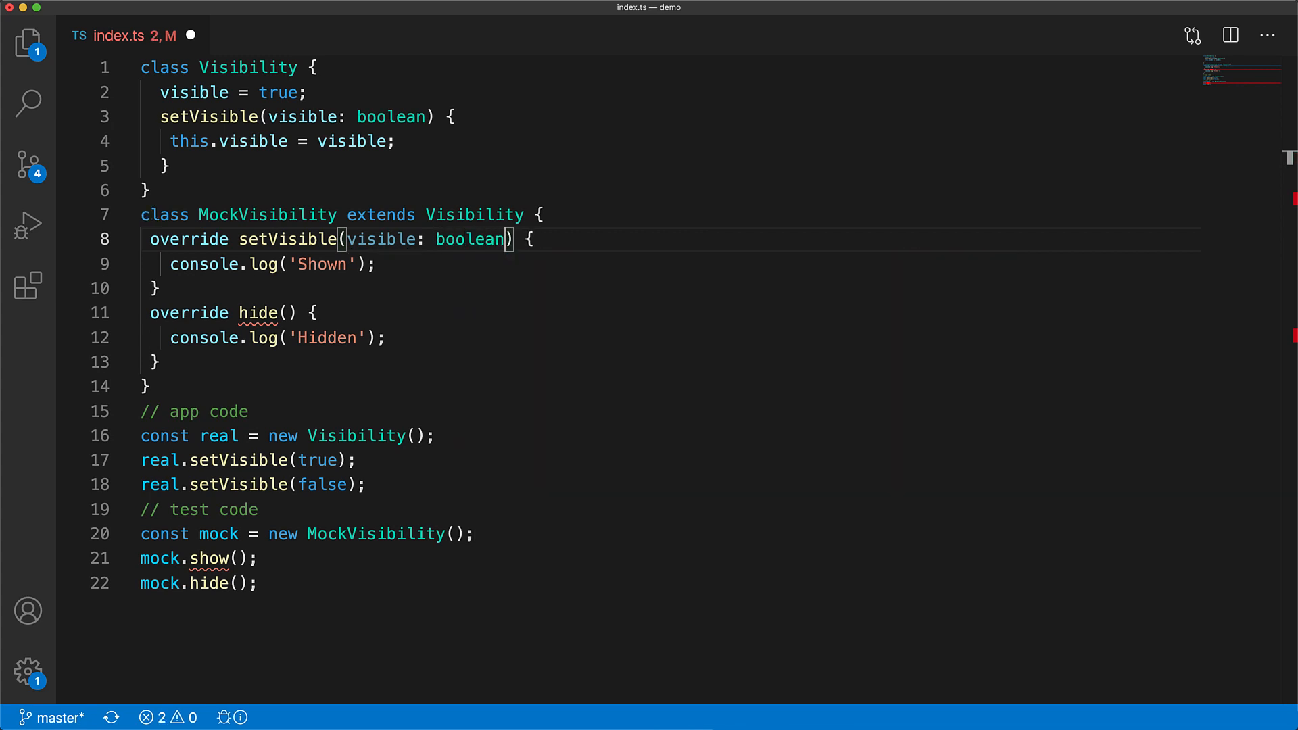
text(visible ?)
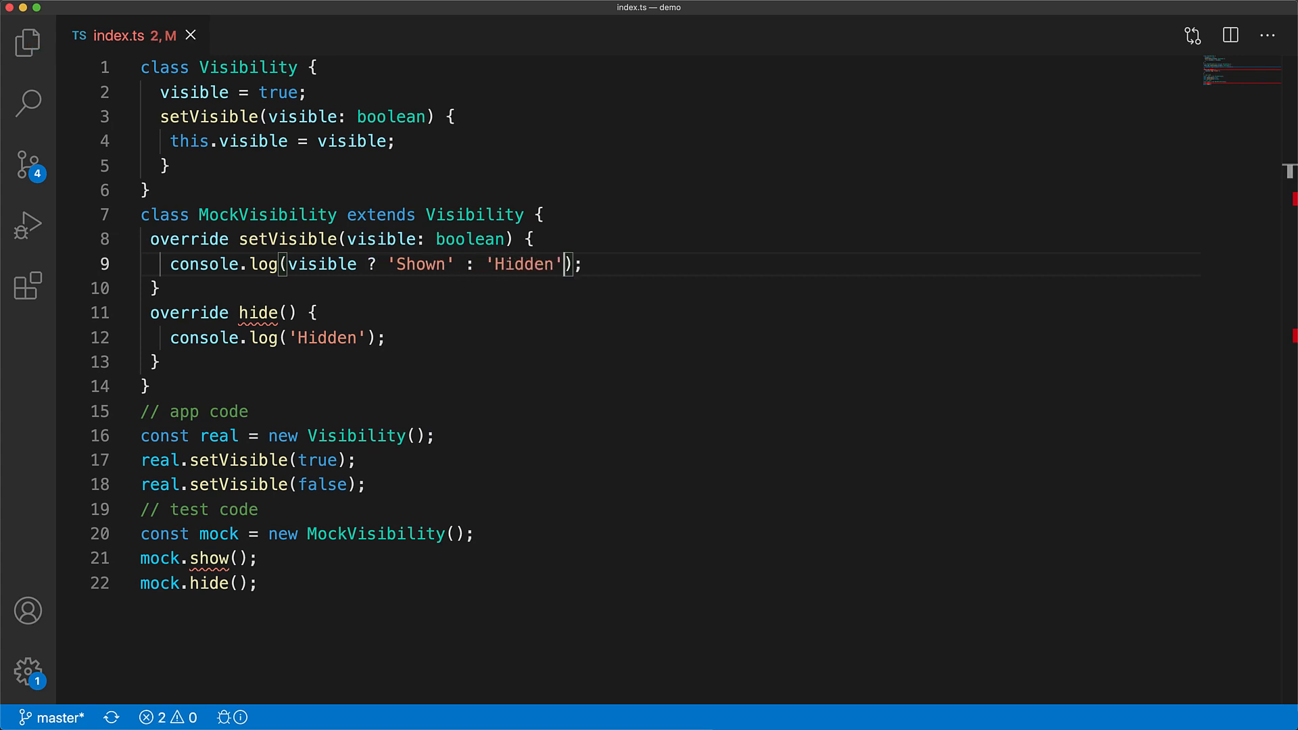
drag(149, 312, 162, 361)
text(/* Ensure overri)
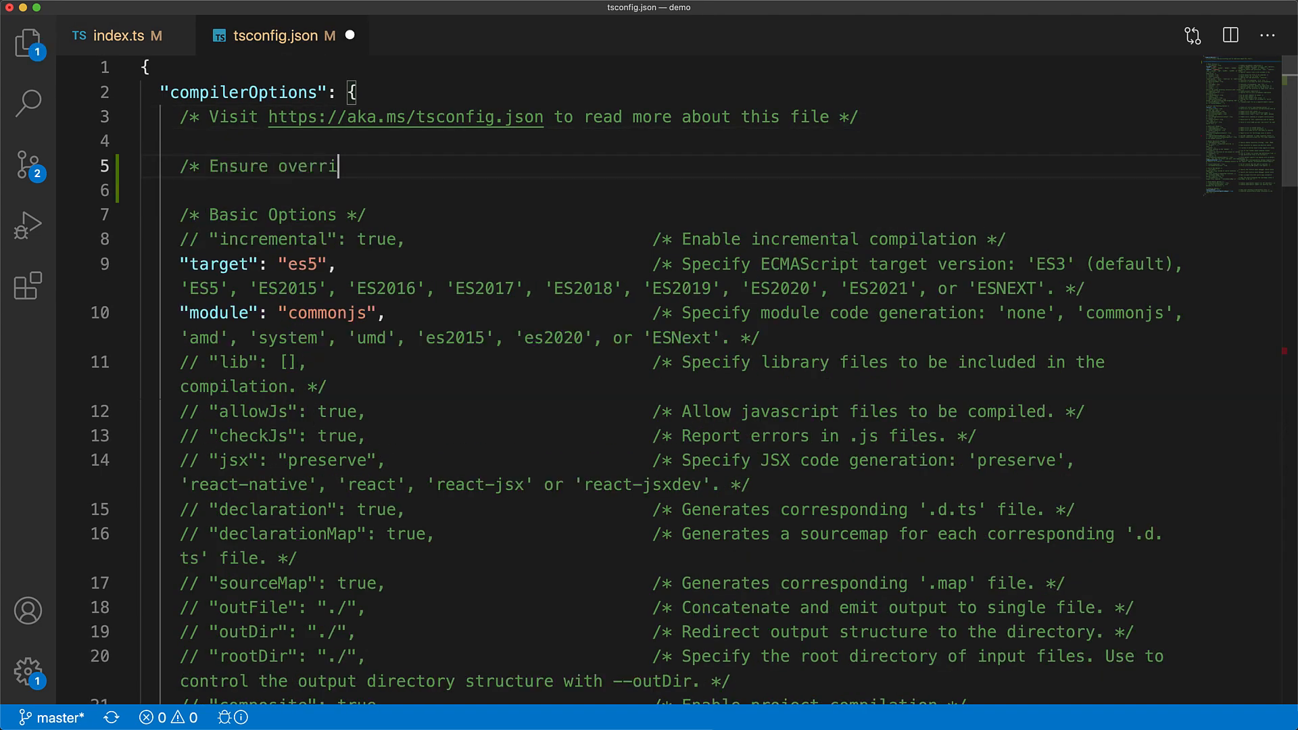
- Add "noImplicitOverride": true with an explanatory comment in tsconfig.json, then return to index.ts
text(ding members are marked with an 'override' modifier */)
click(670, 191)
text("noImplicitOverride": true,)
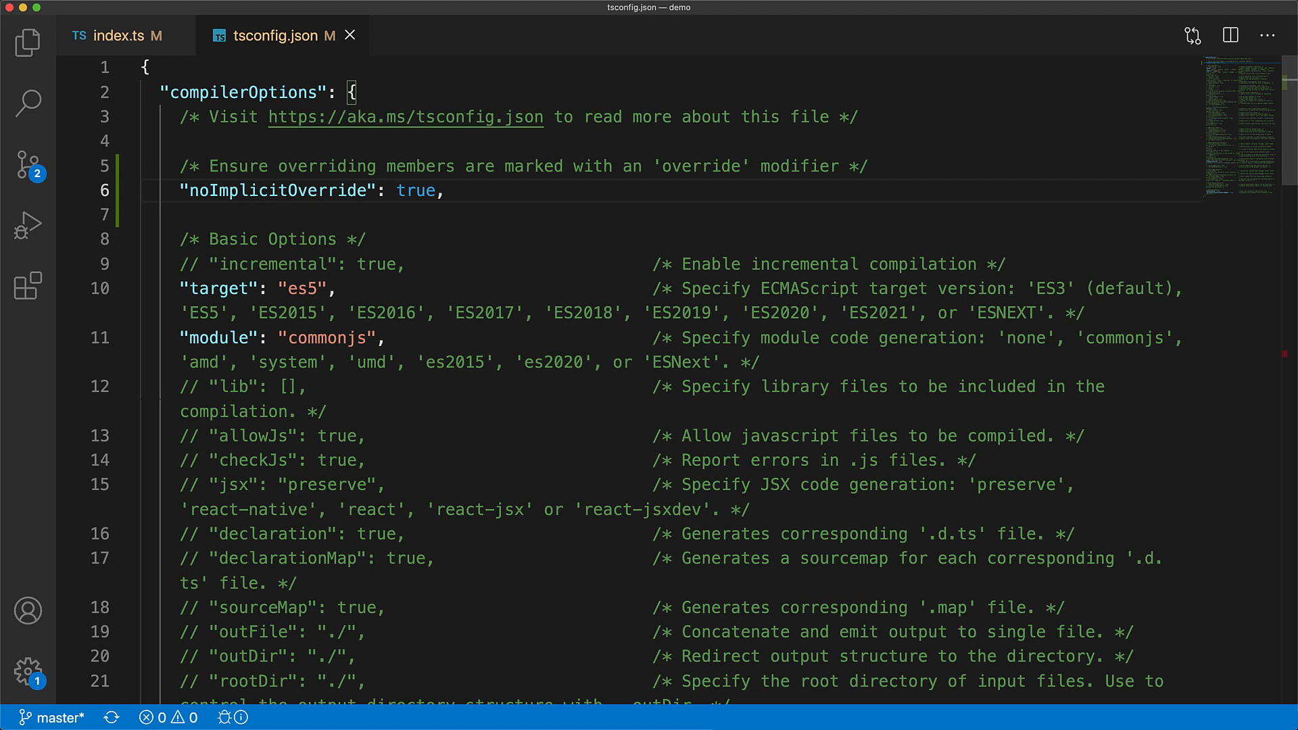
click(122, 35)
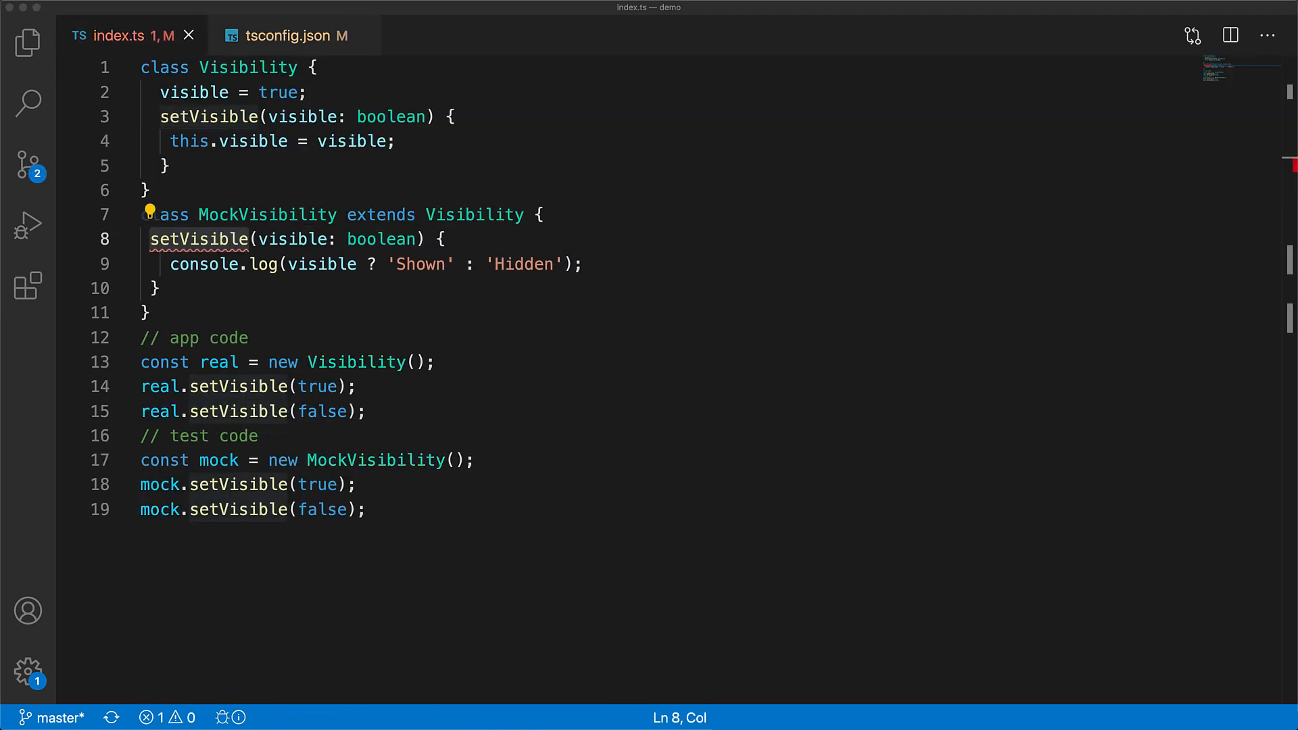
mouse_move(211, 239)
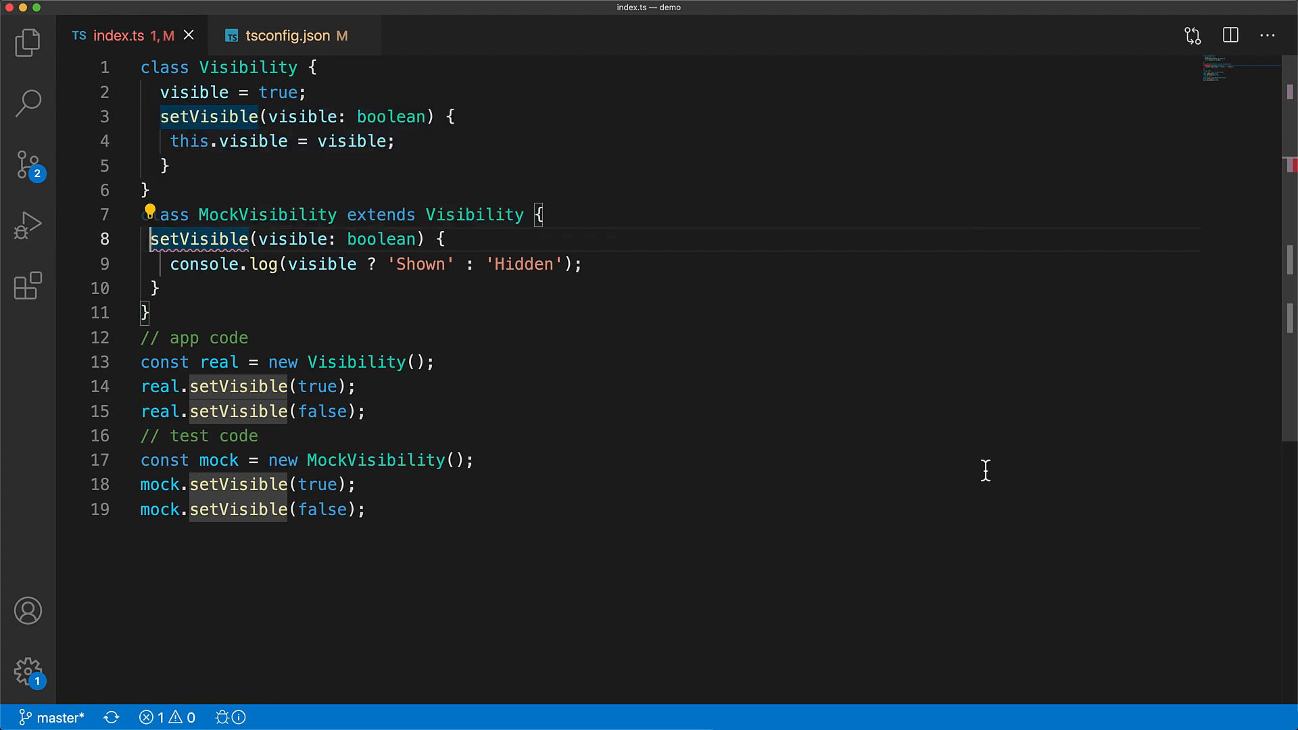
- Add override before MockVisibility's setVisible and save index.ts
text(override)
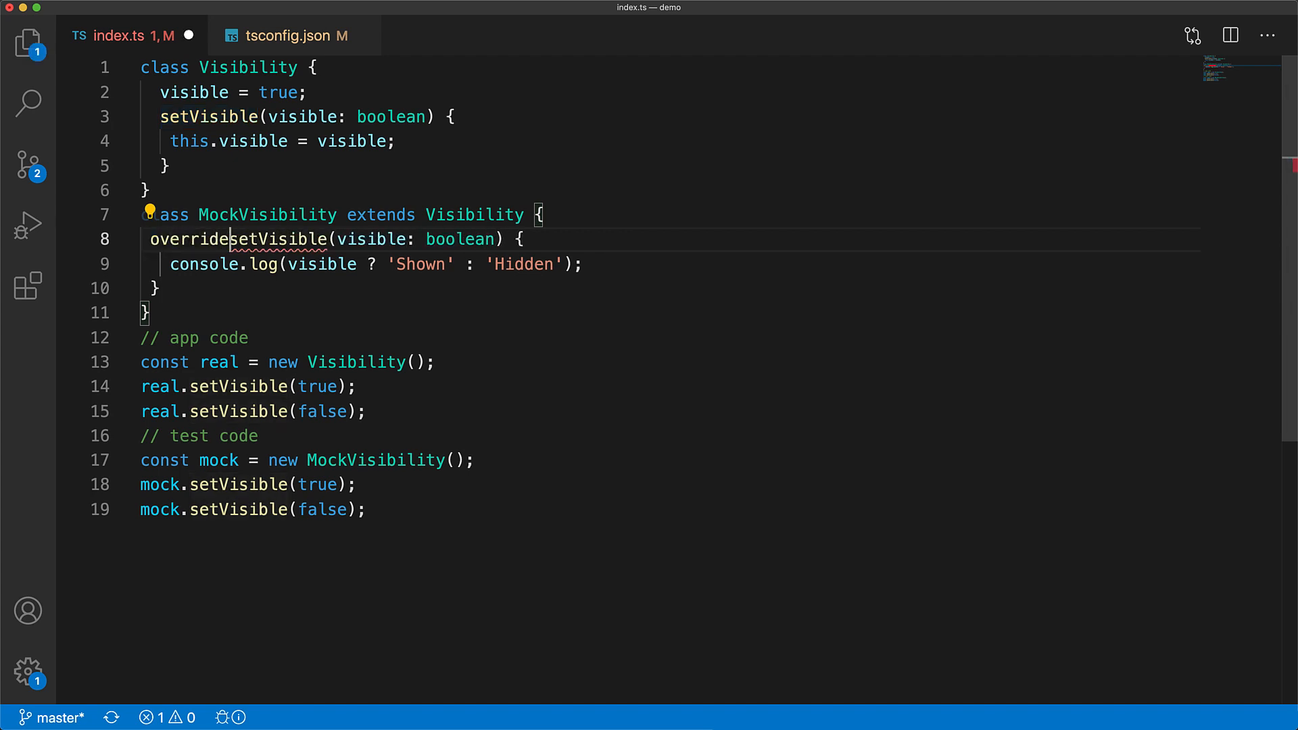
key(Cmd+S)
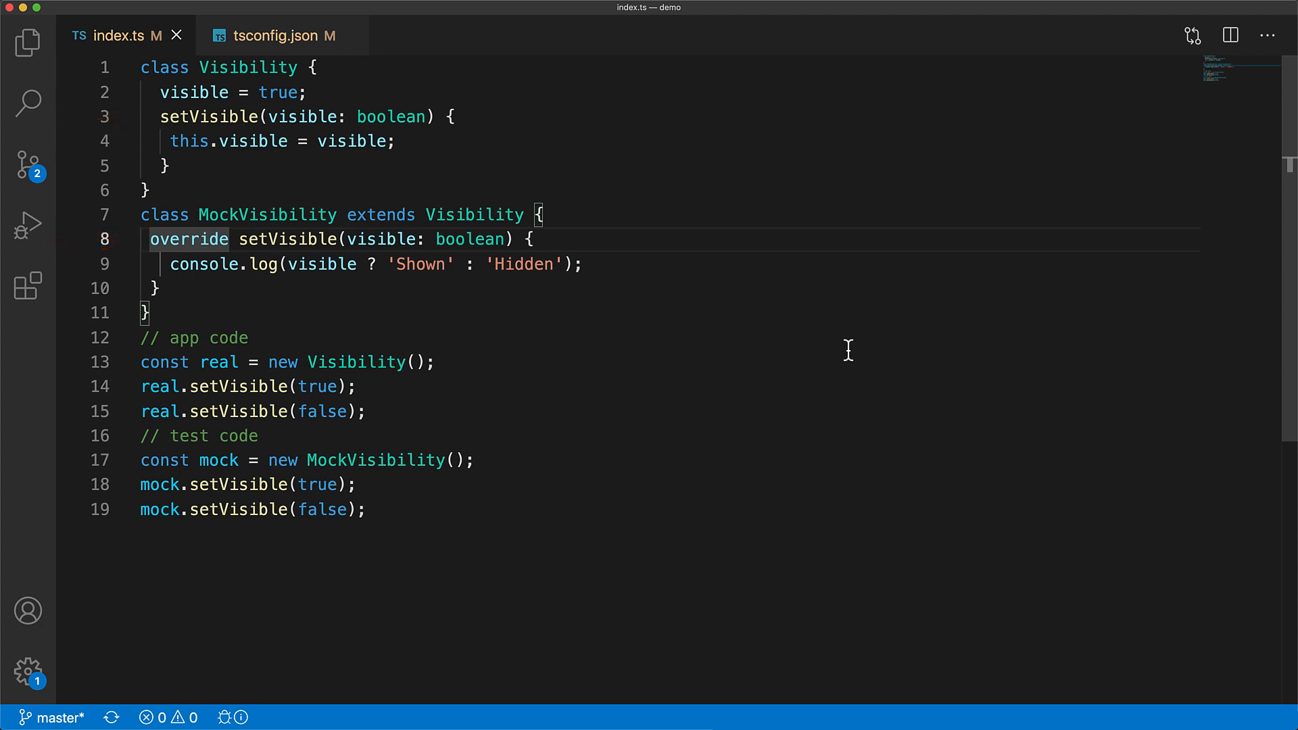
click(282, 34)
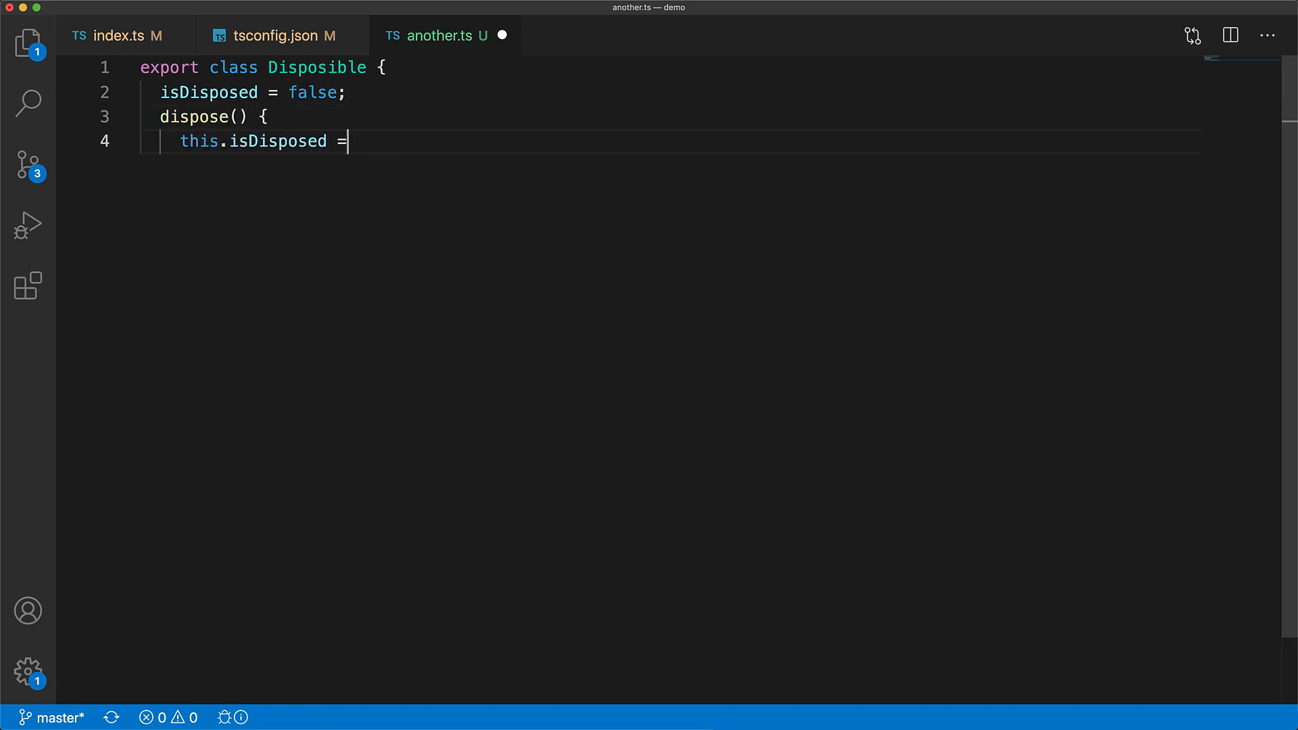
- Complete Disposible's dispose() setting isDisposed to true, then start the exported File subclass
text(true;)
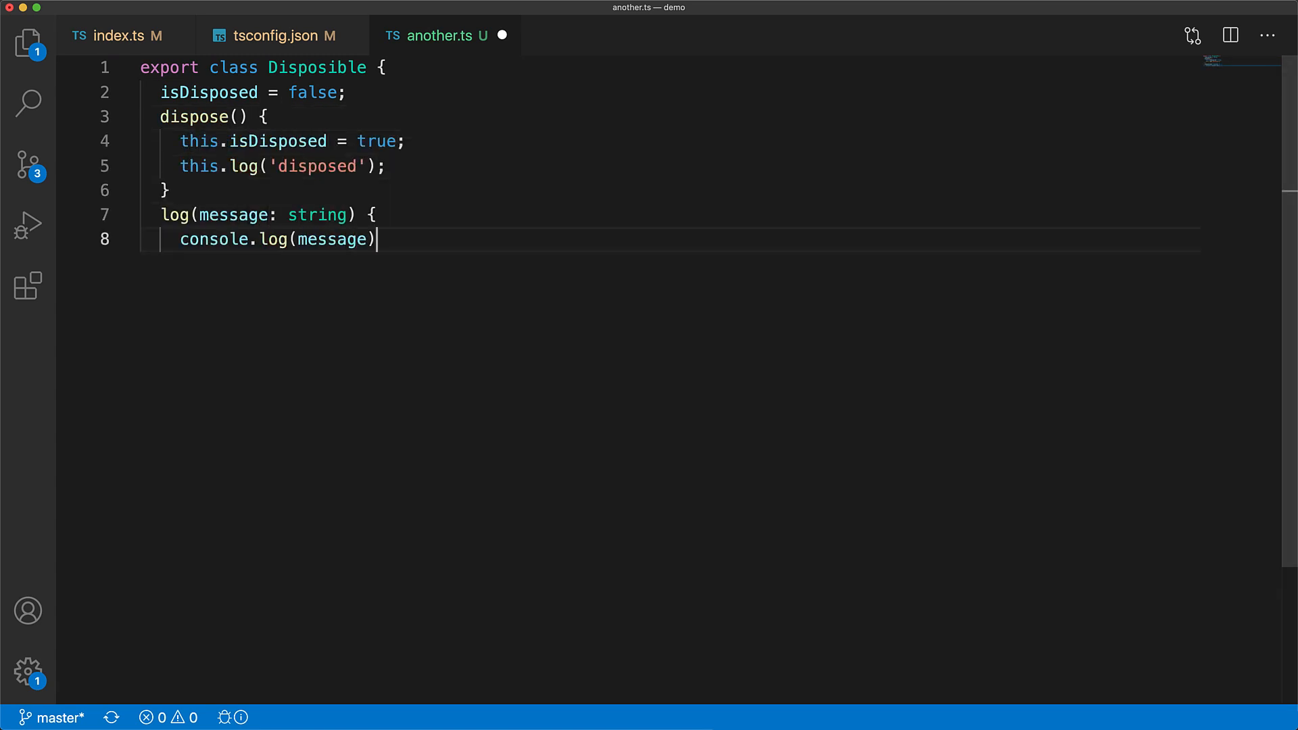
text(;)
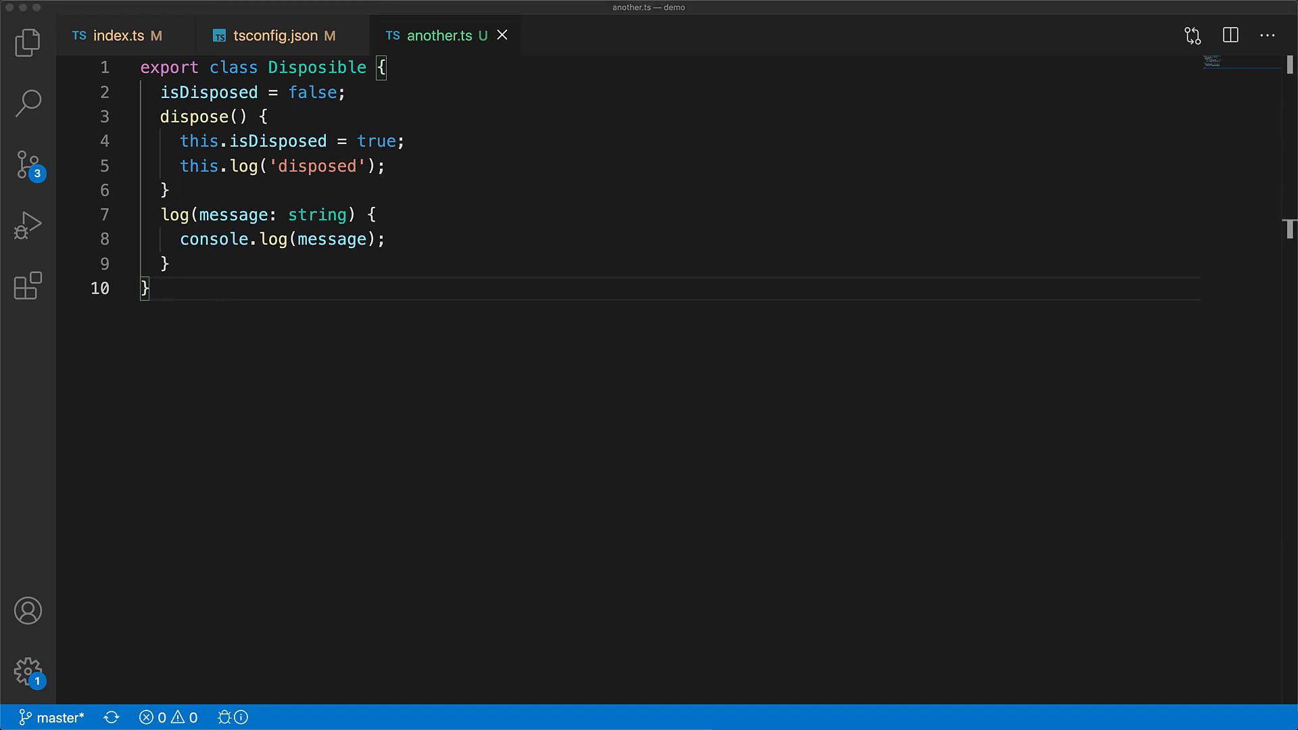
text(export class File extends Disposible {)
text(// ... write to file)
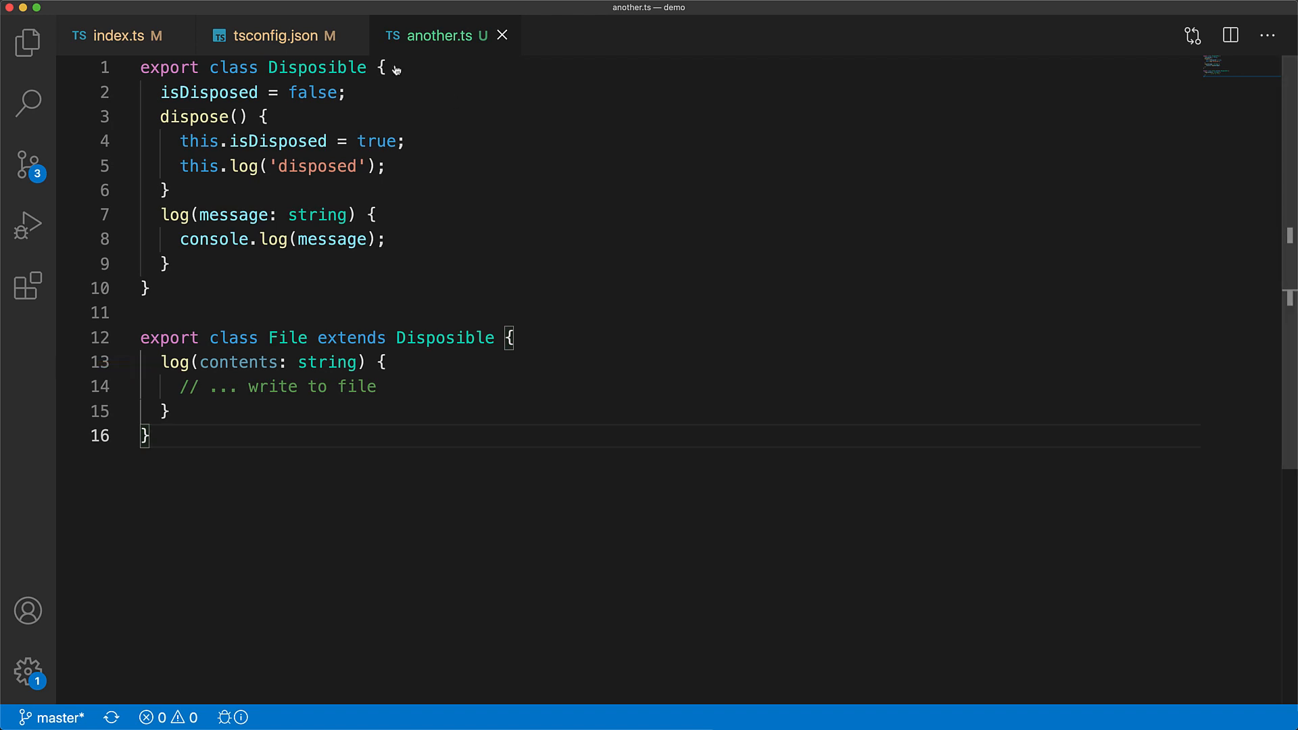
- Check the noImplicitOverride setting in tsconfig.json, then go back to another.ts
click(281, 36)
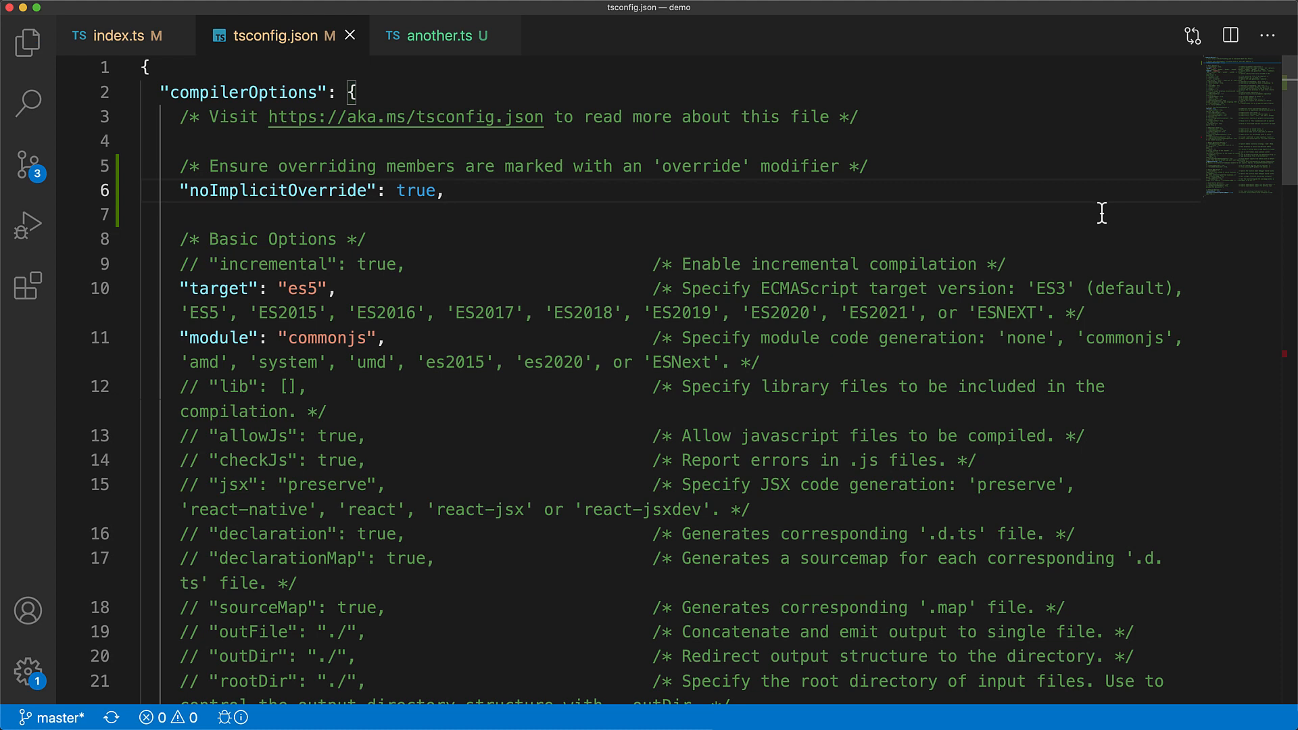
click(445, 35)
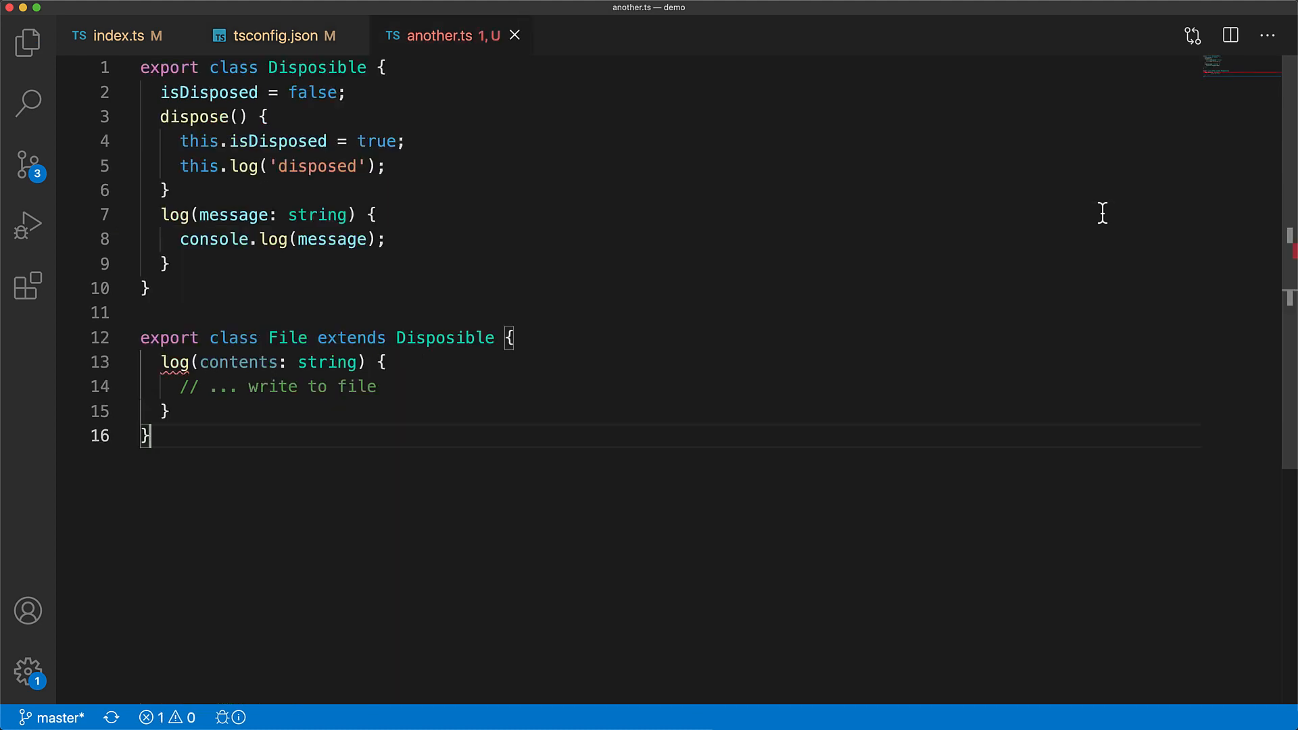
mouse_move(1180, 197)
text(write)
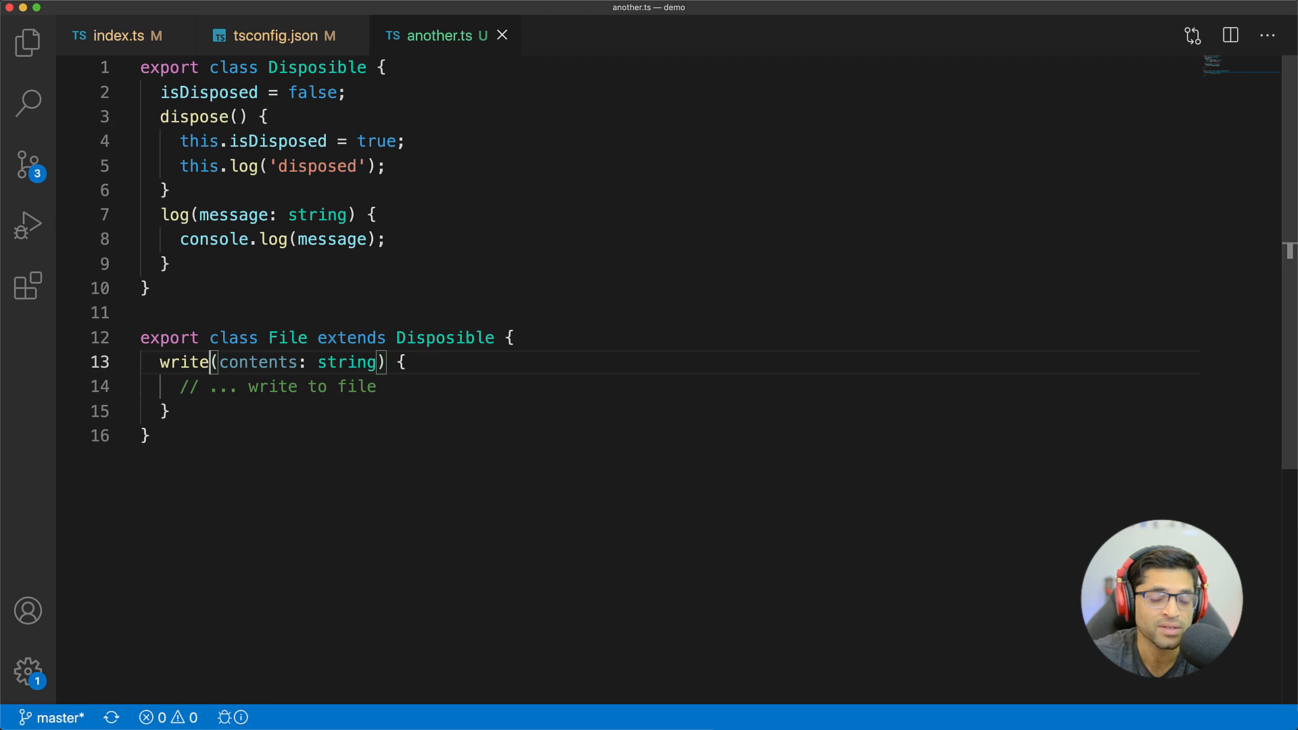
- Review tsconfig.json's noImplicitOverride setting again and return to index.ts
click(276, 35)
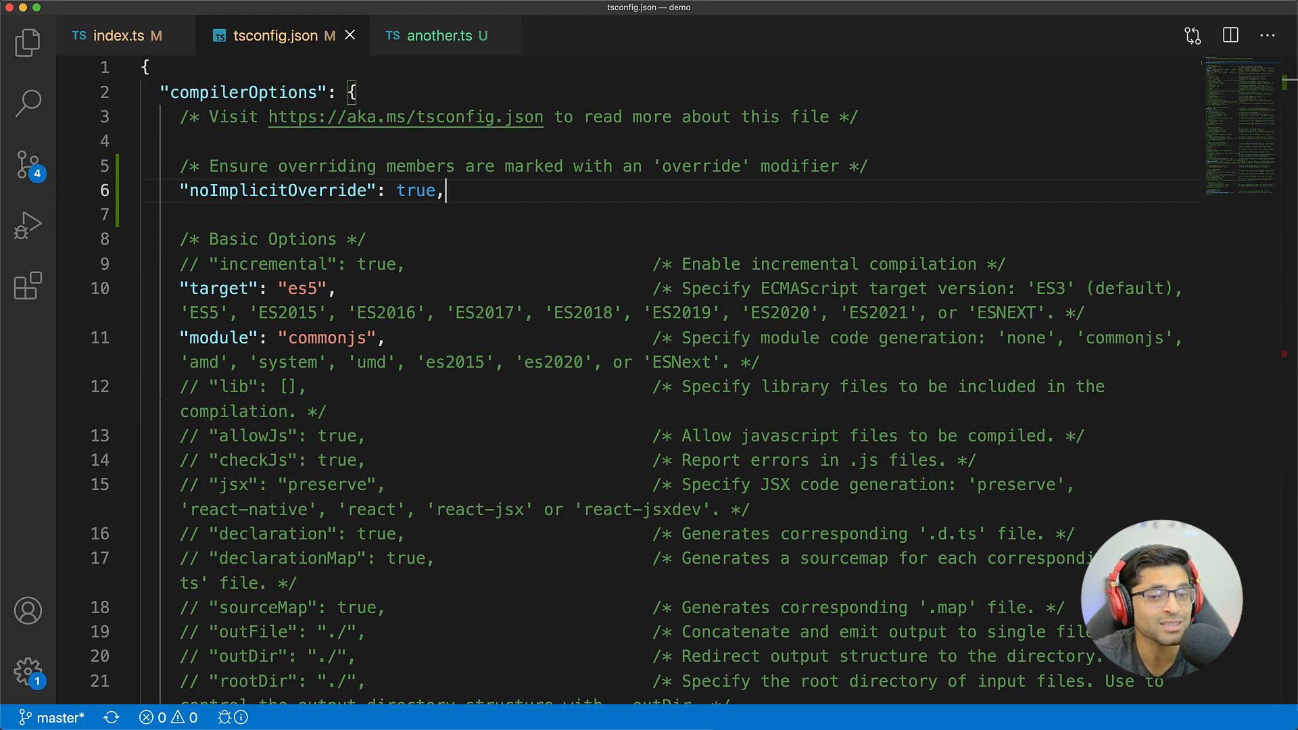
click(118, 35)
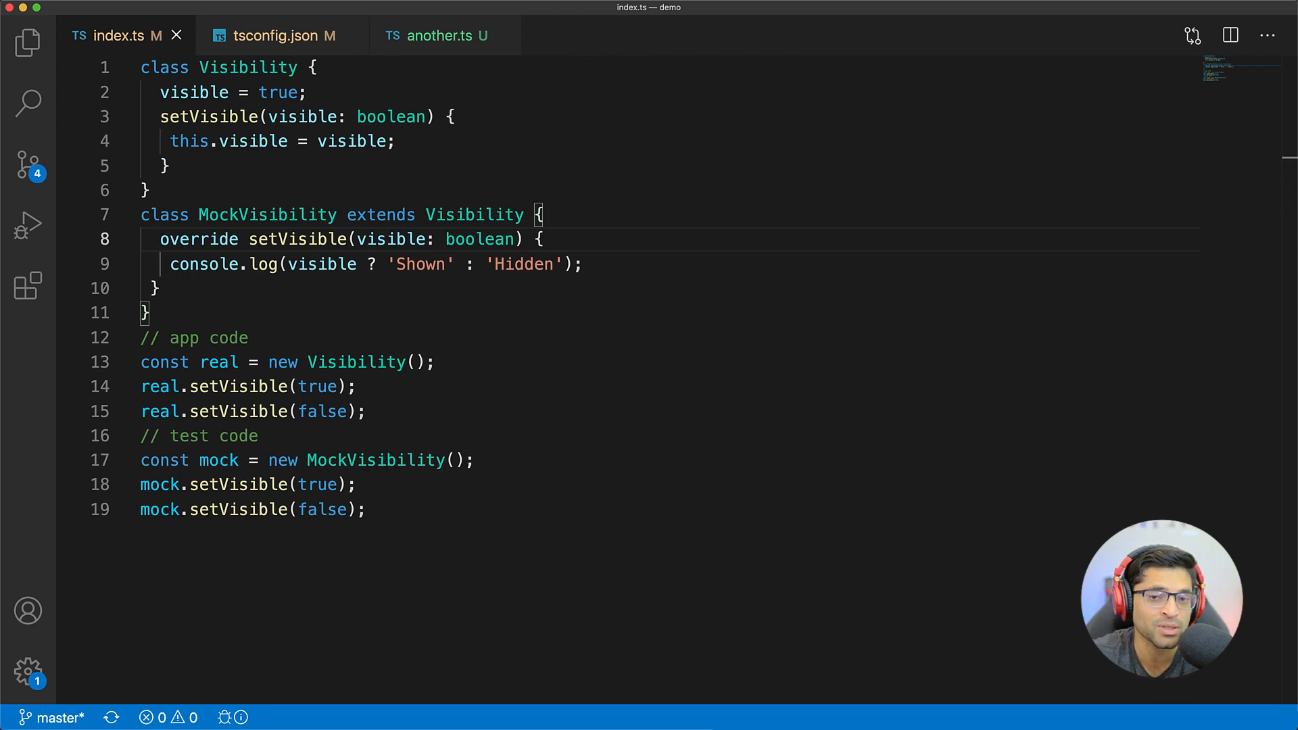